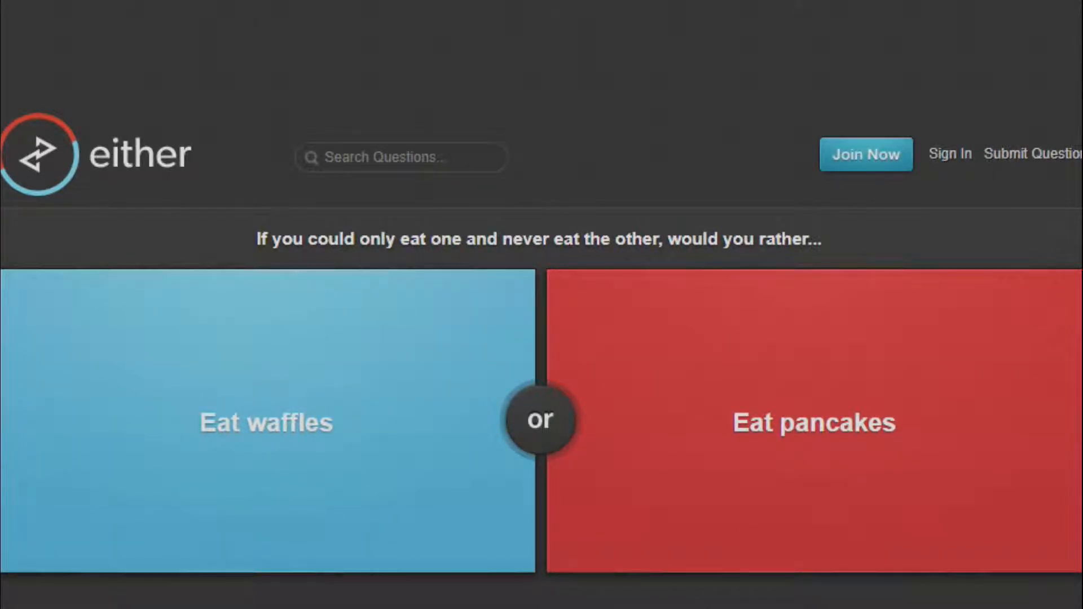
mouse_move(235, 545)
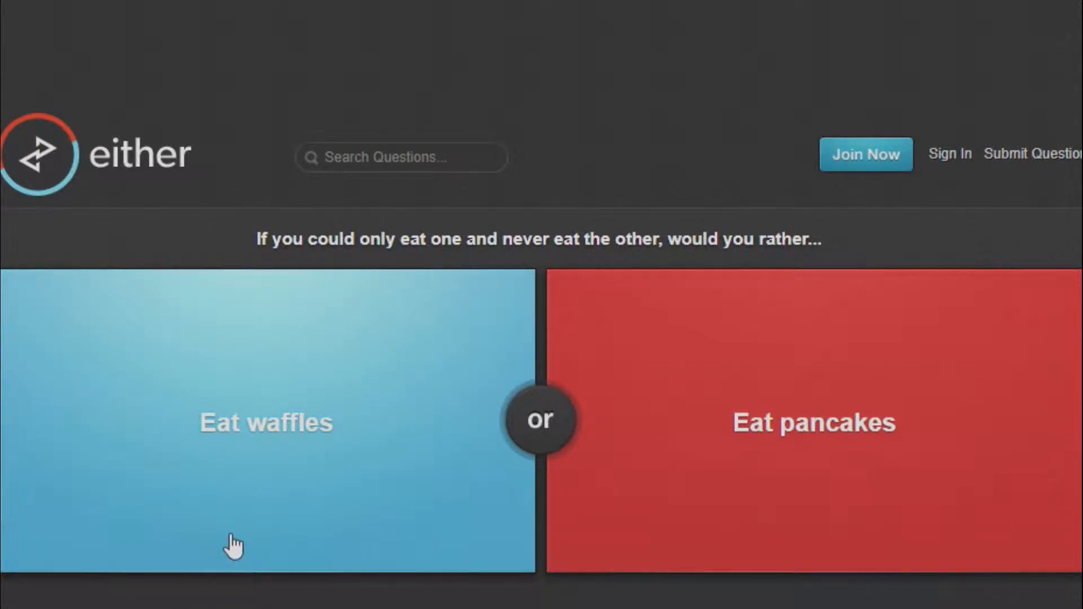
- Vote for Eat waffles over pancakes on the Either question
left_click(265, 422)
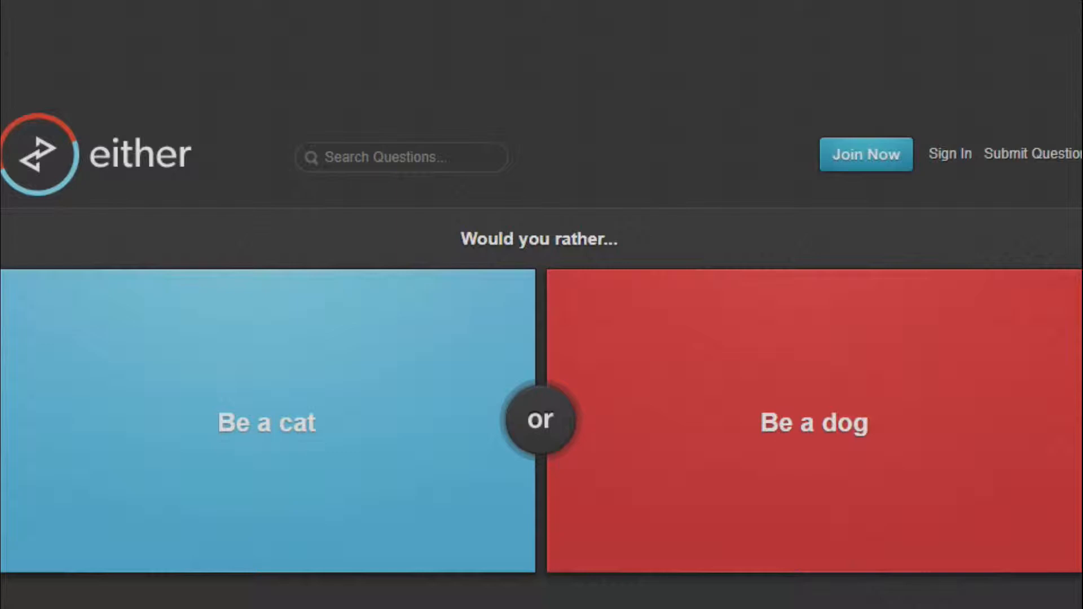
mouse_move(304, 355)
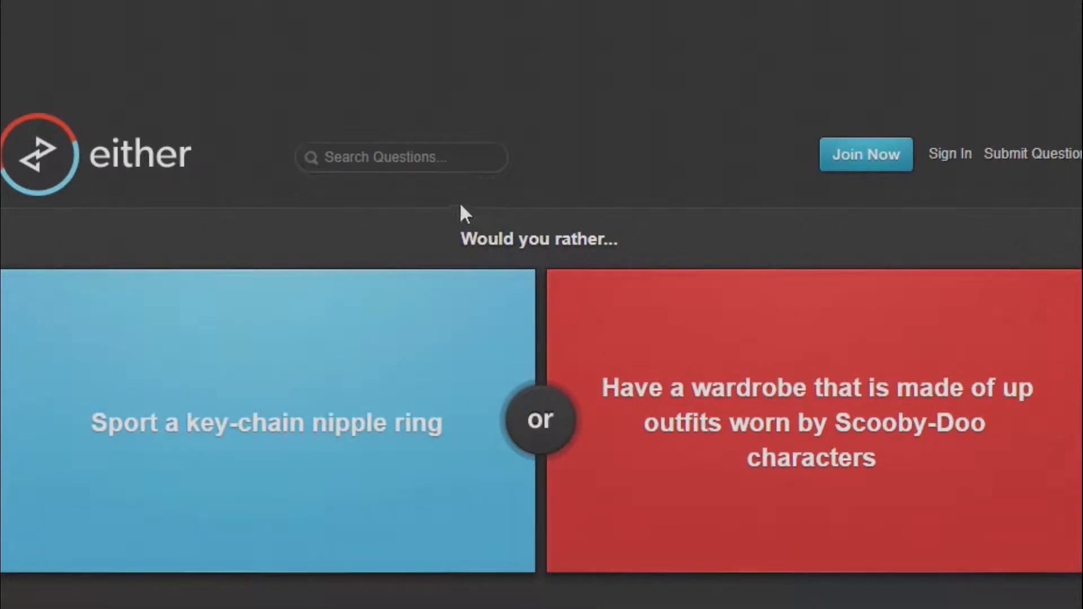
mouse_move(308, 233)
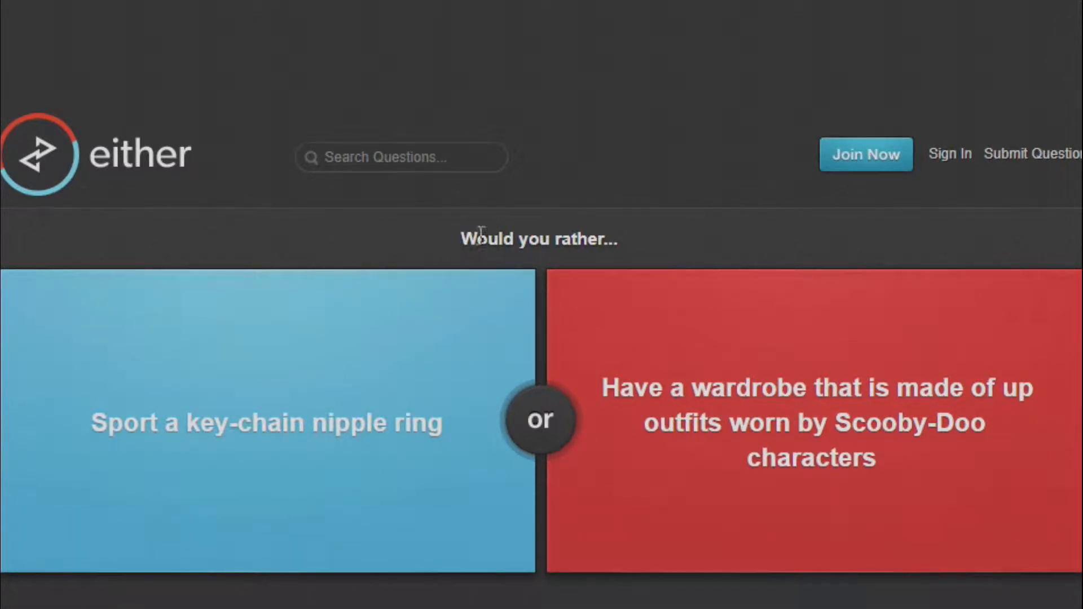
mouse_move(680, 250)
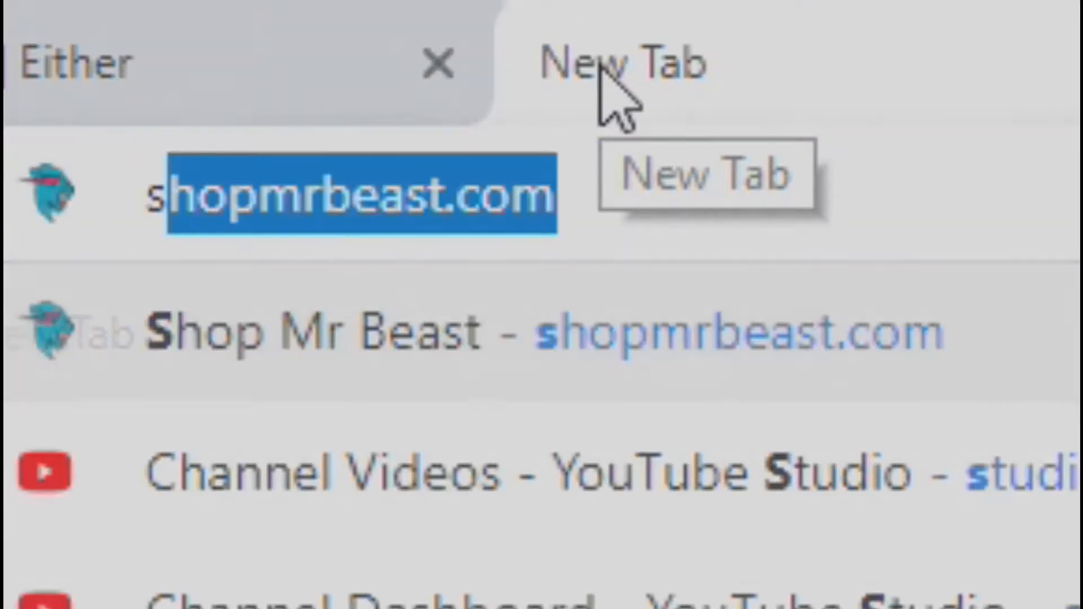
- Search Yahoo for 'scoody do' and view the image results
type("scoody doo gang")
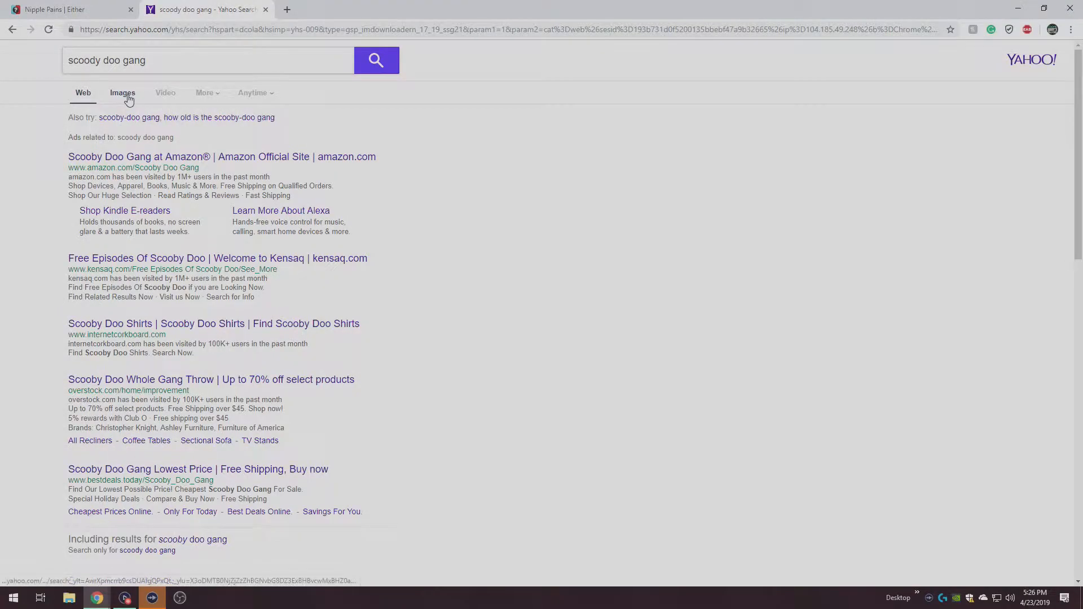
left_click(122, 92)
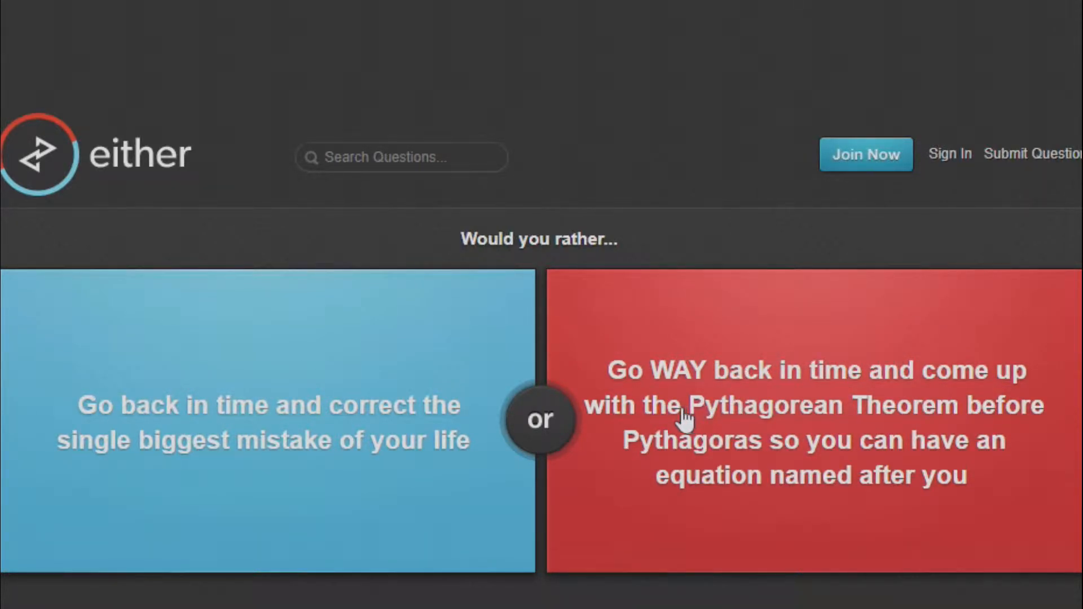
mouse_move(794, 418)
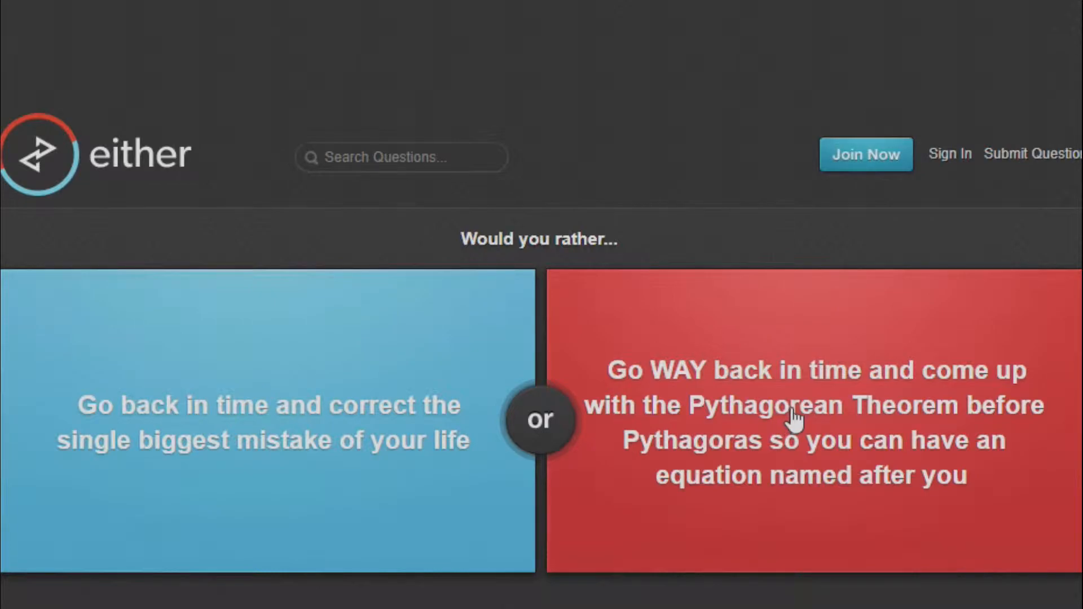
mouse_move(798, 425)
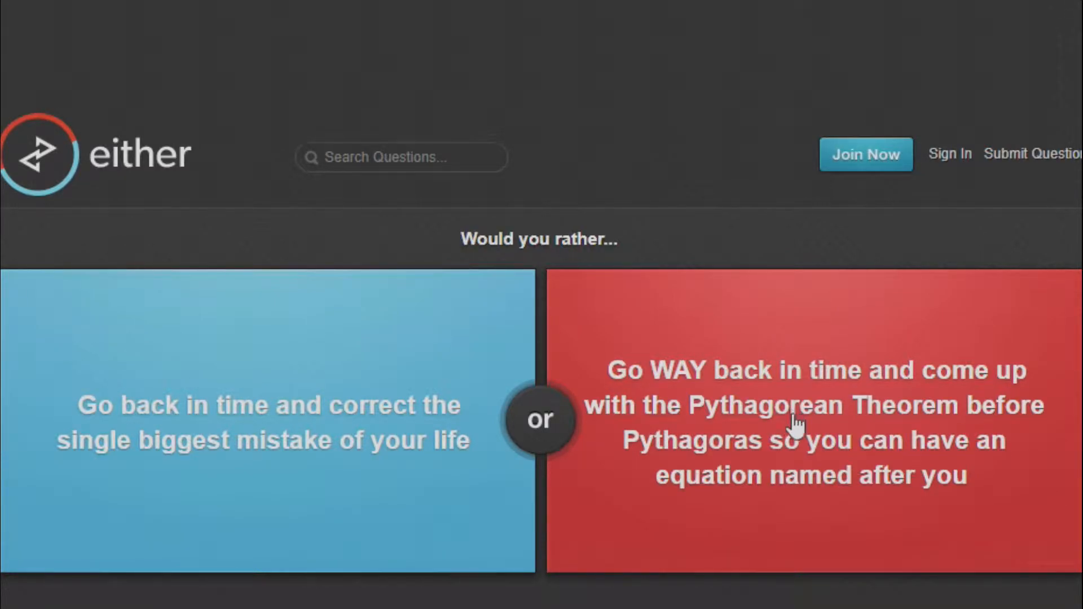
mouse_move(732, 475)
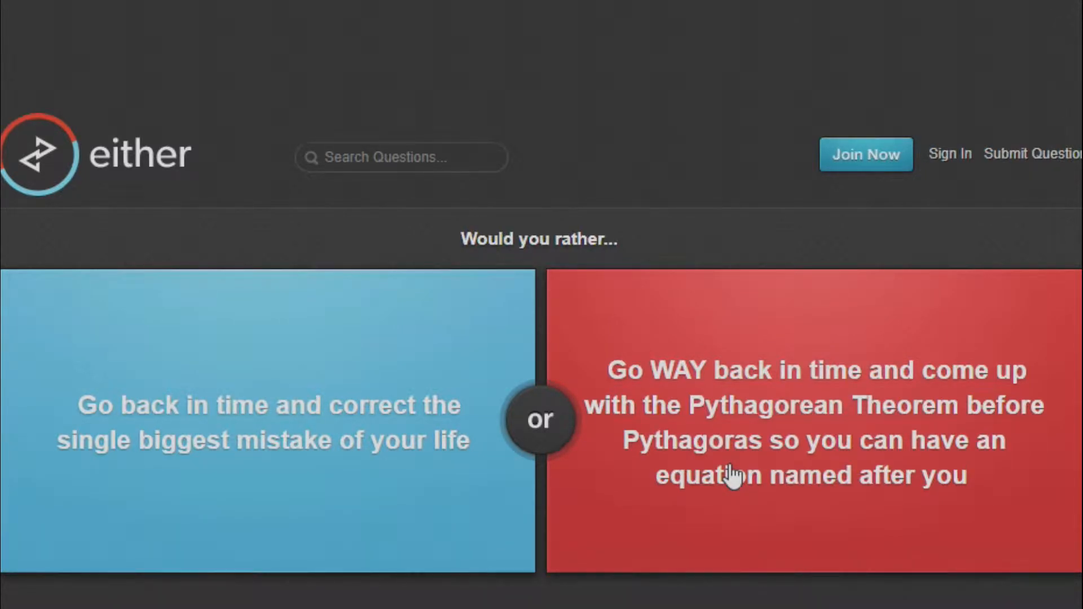
mouse_move(742, 468)
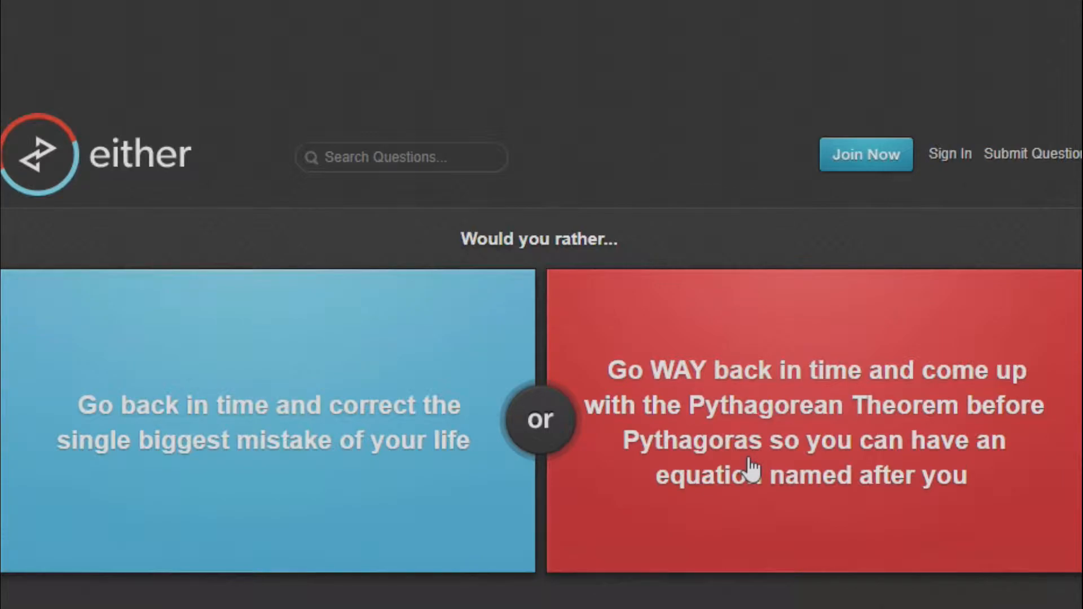
mouse_move(846, 432)
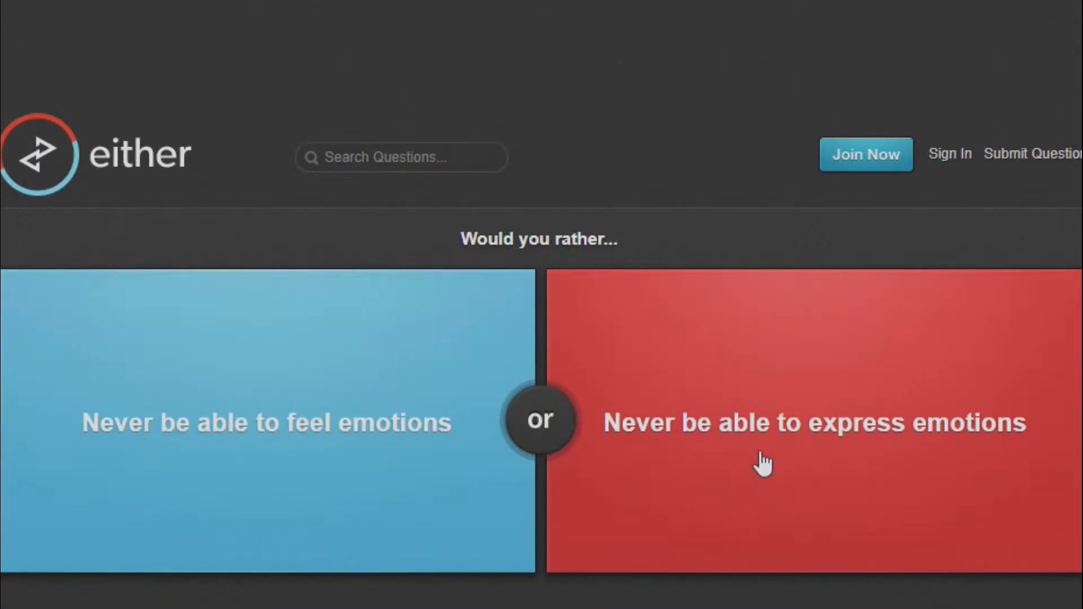
mouse_move(692, 458)
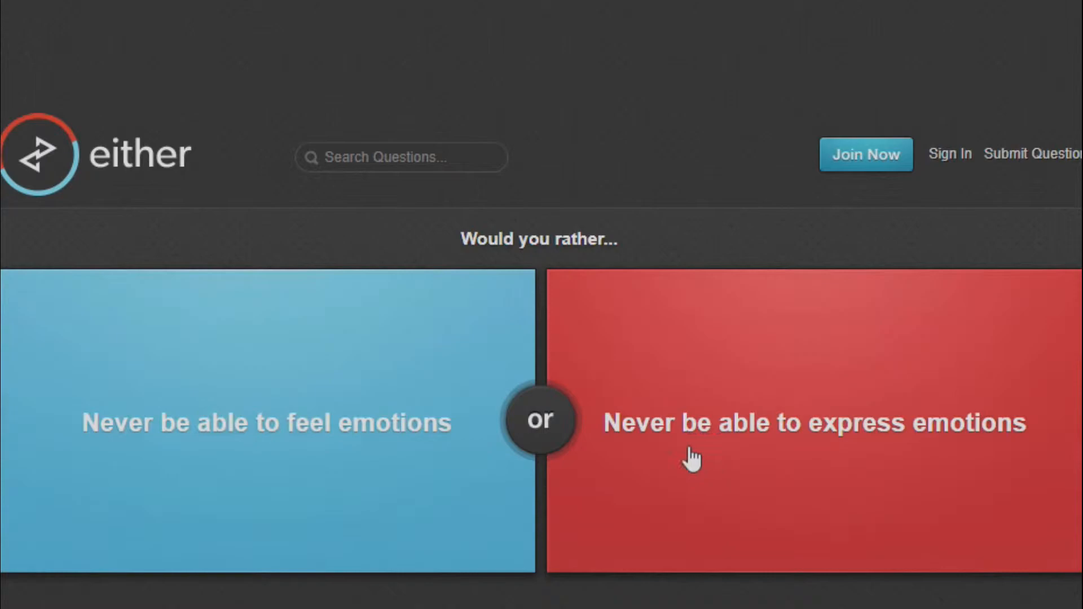
mouse_move(284, 457)
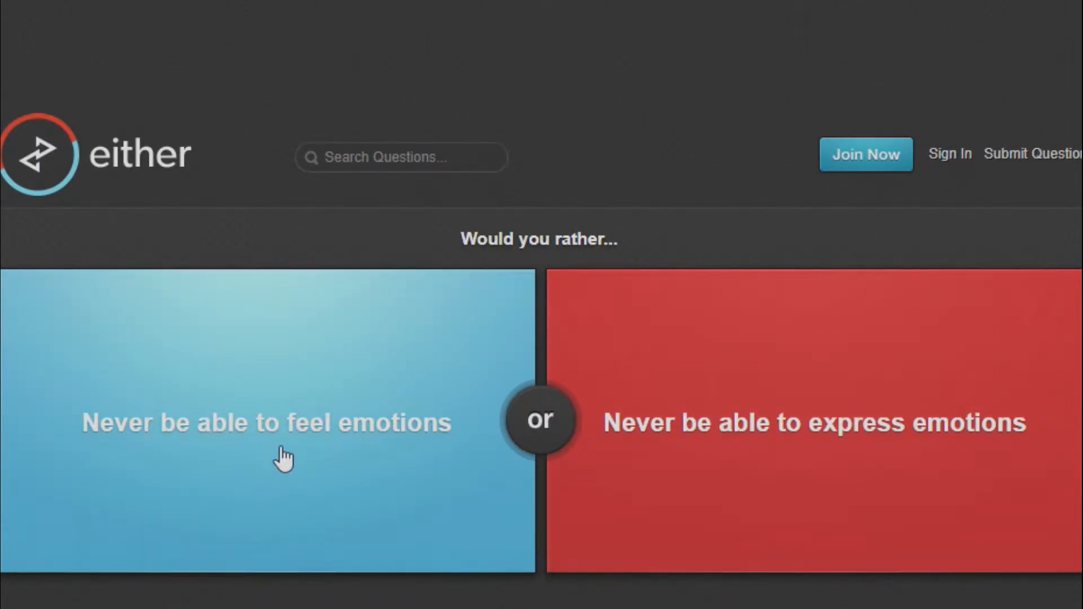
mouse_move(343, 397)
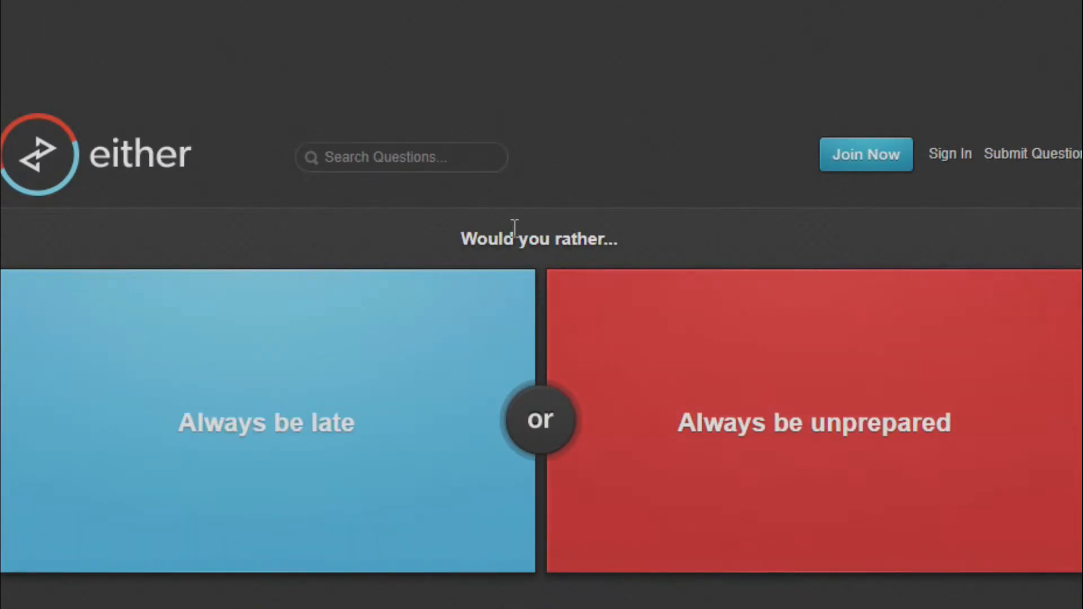
mouse_move(918, 465)
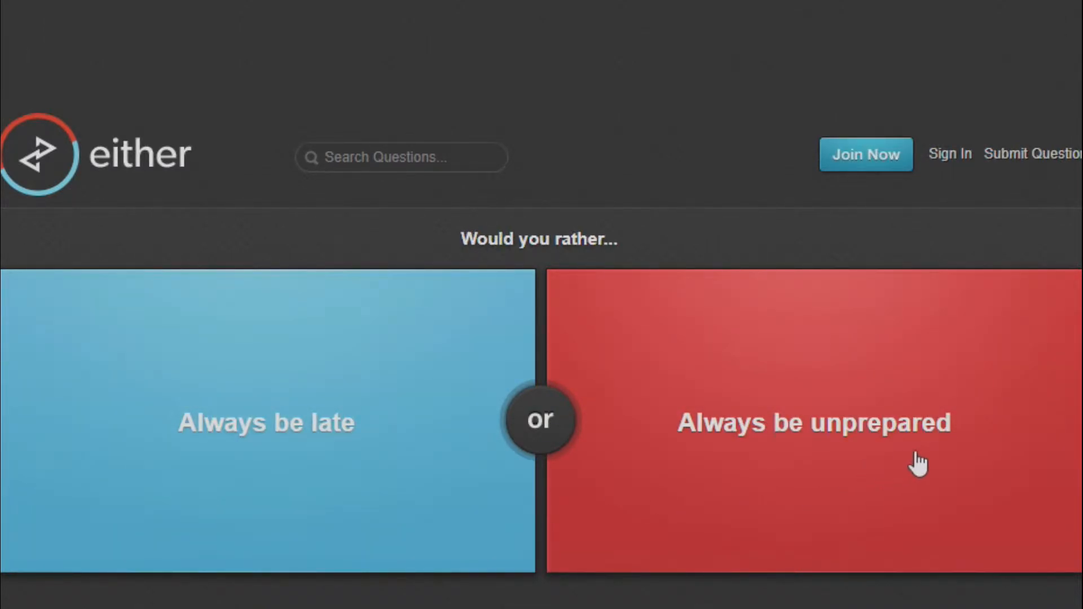
mouse_move(532, 242)
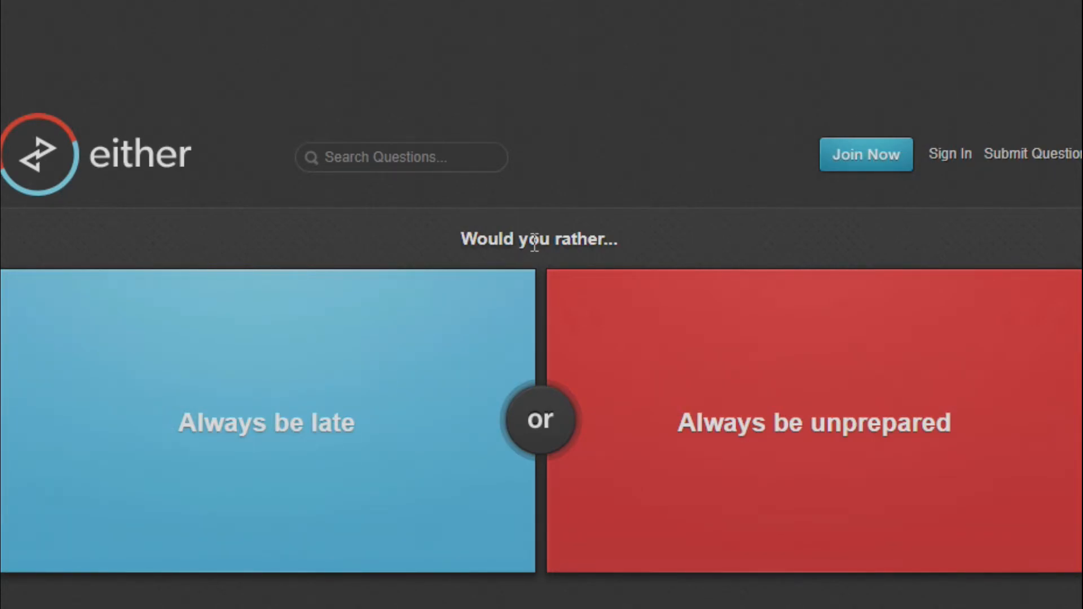
mouse_move(404, 351)
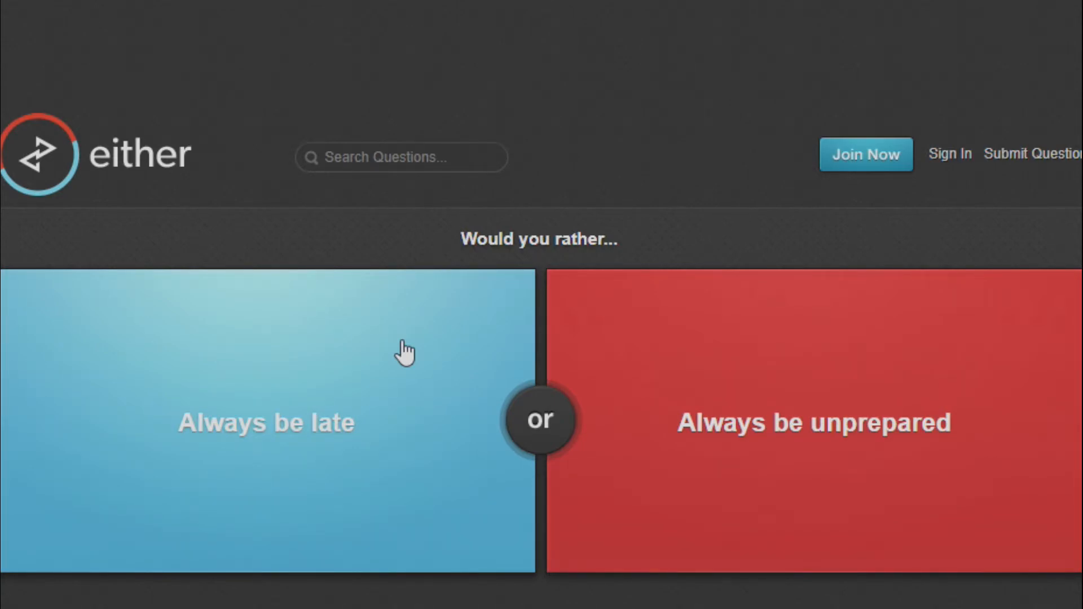
mouse_move(401, 347)
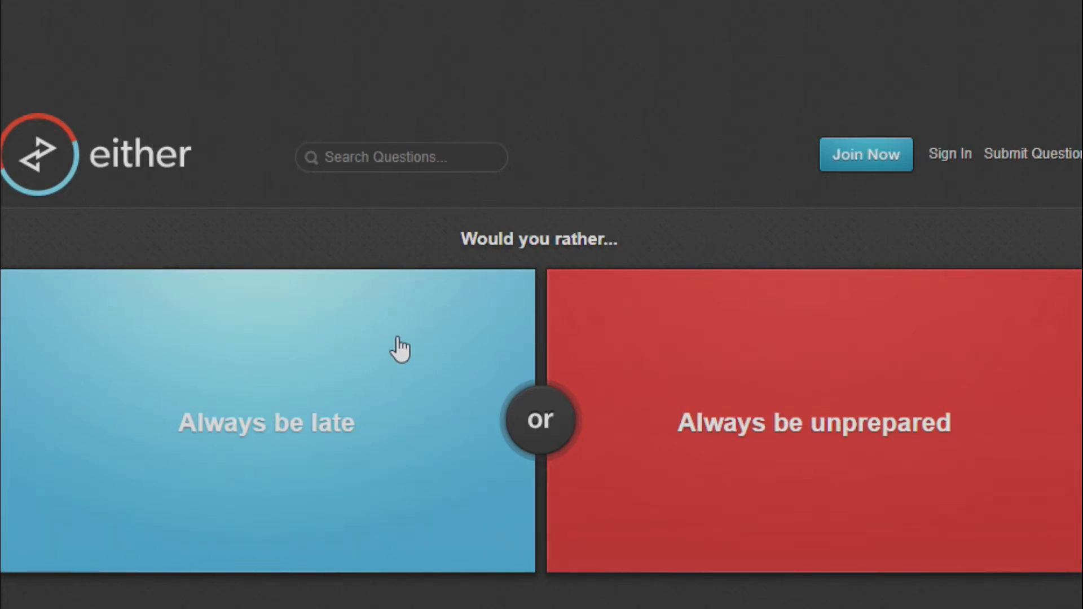
- Vote Always be late over Always be unprepared, revealing 82% agreement
left_click(266, 422)
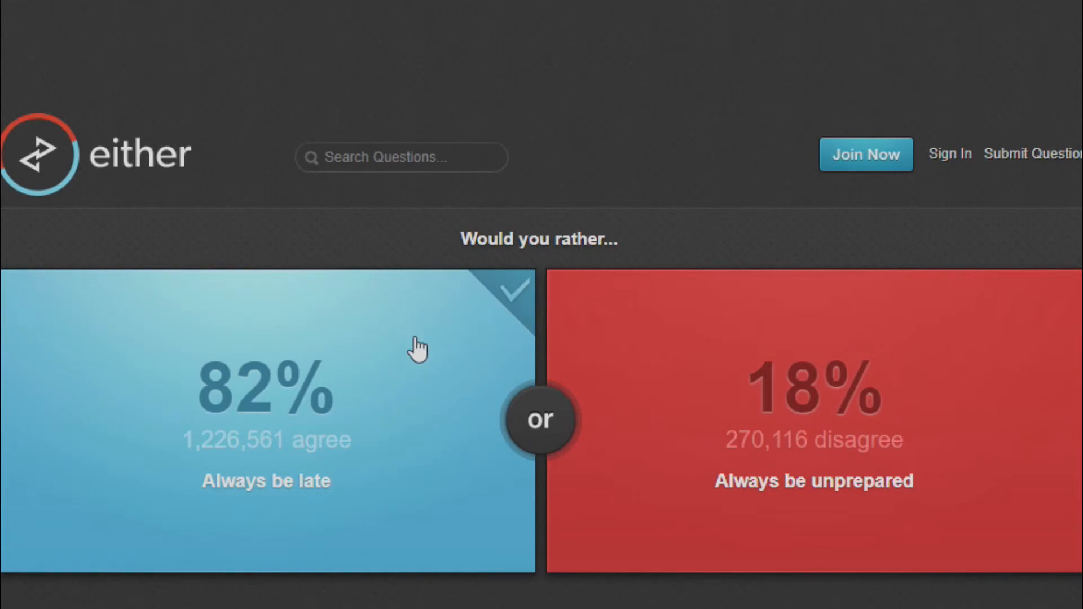
mouse_move(958, 241)
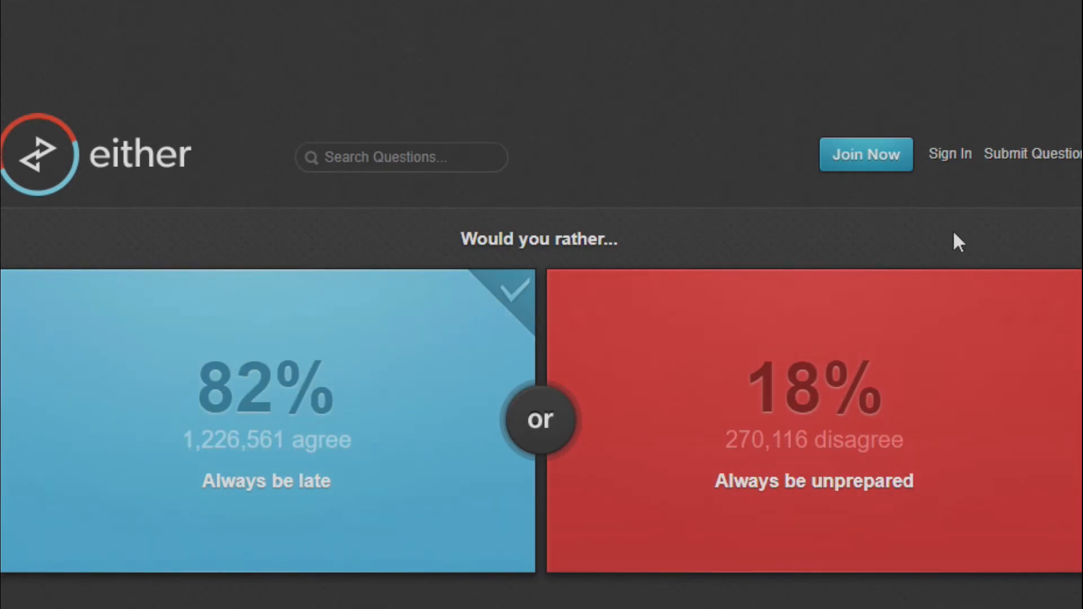